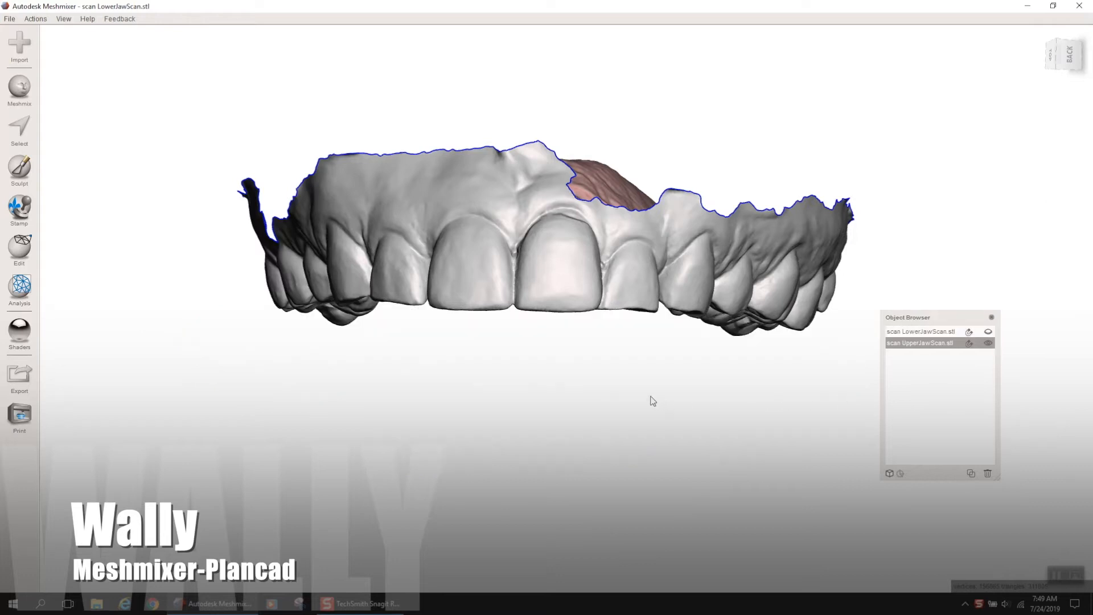
mouse_move(920, 353)
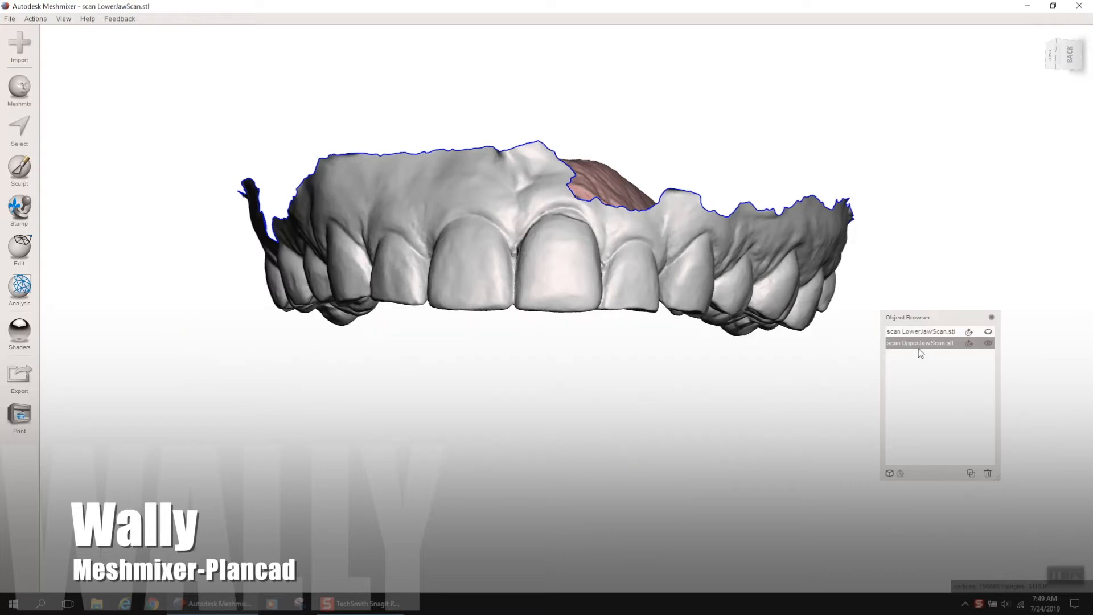
- Duplicate the UpperJawScan so a copy sits alongside the original
left_click(19, 250)
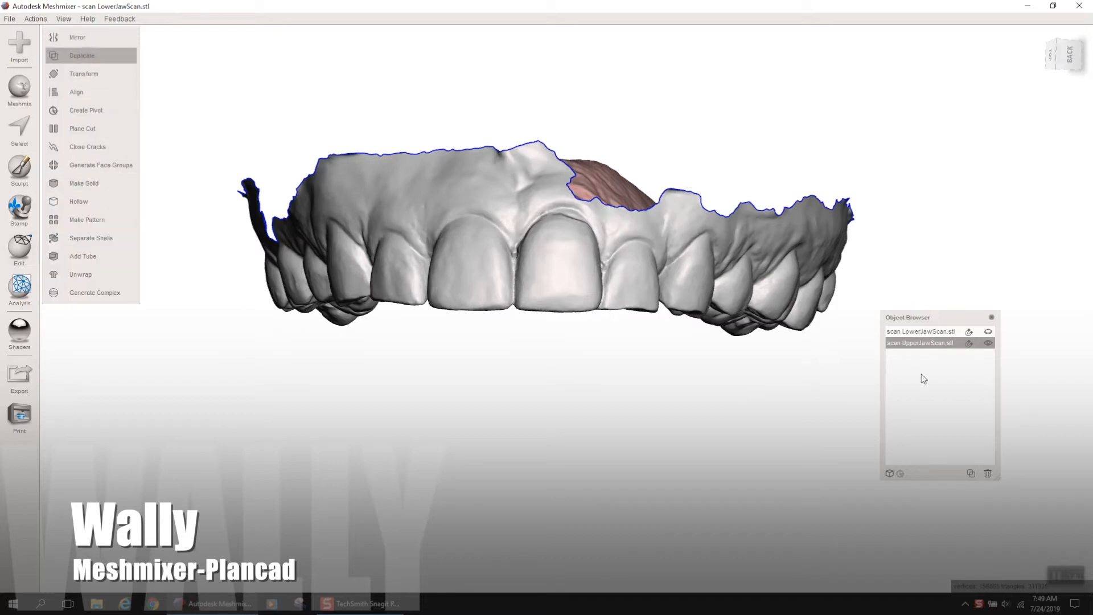
left_click(81, 55)
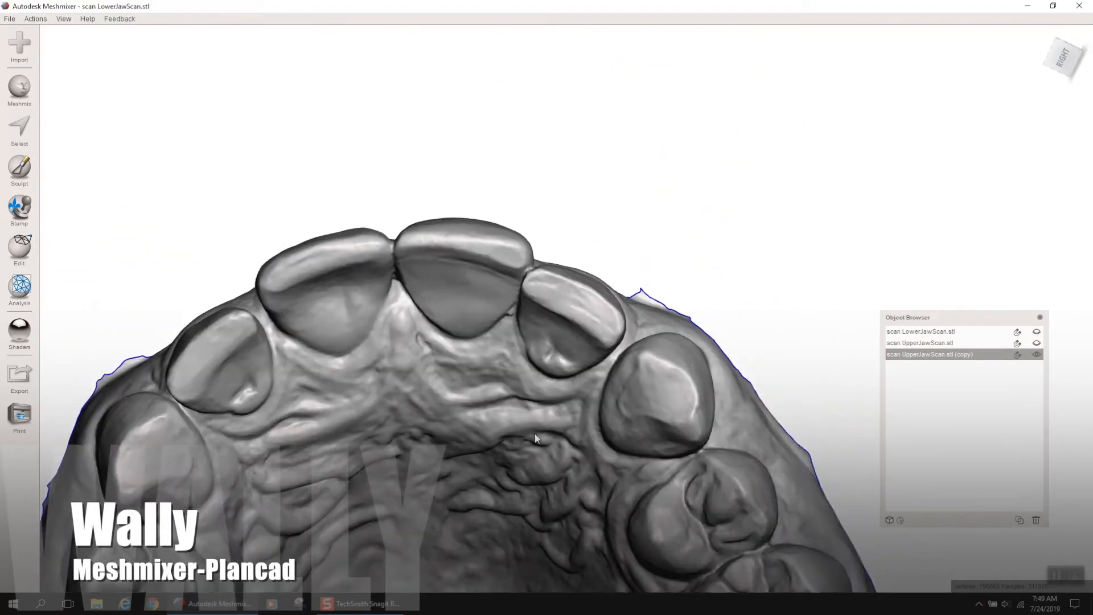
- Brush-select the central front incisor on the copied upper jaw
left_click(20, 131)
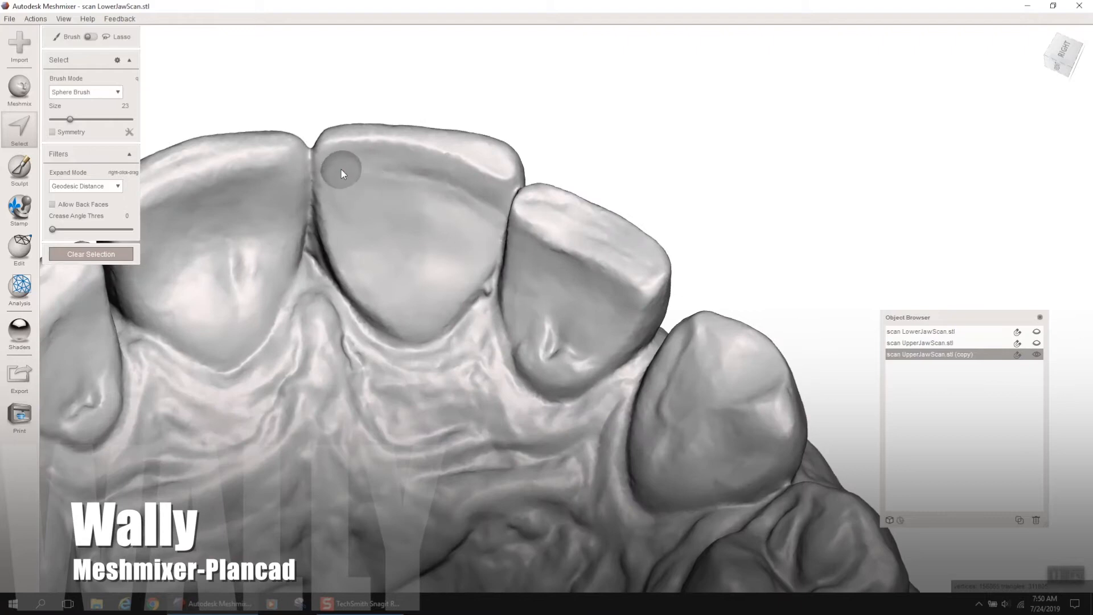
left_click_drag(342, 173, 334, 230)
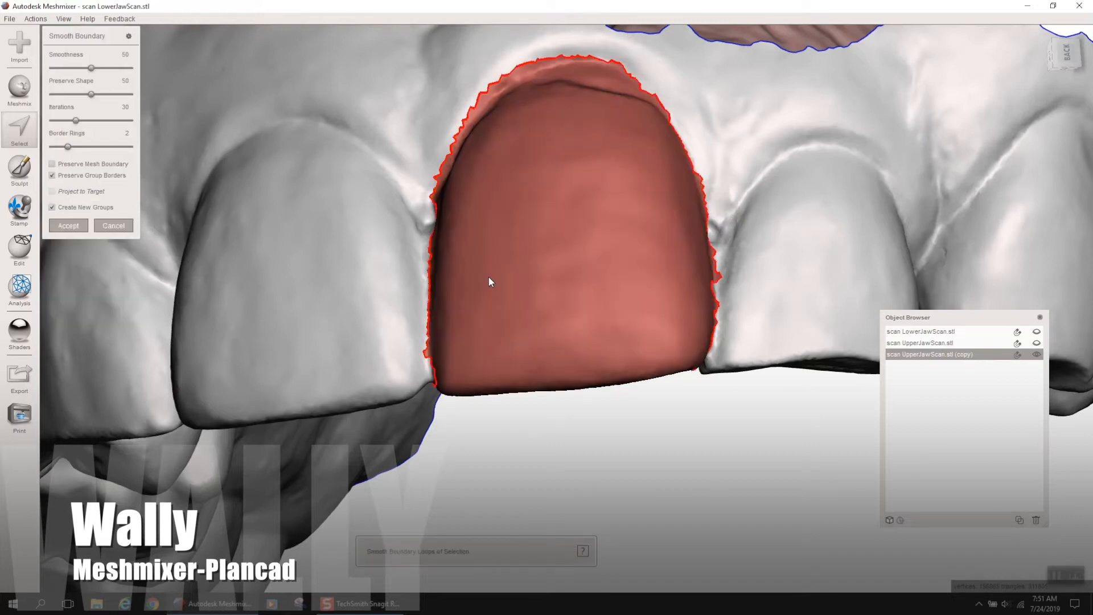
- Accept repeated Smooth Boundary passes so the incisor selection follows the gum line
left_click(67, 226)
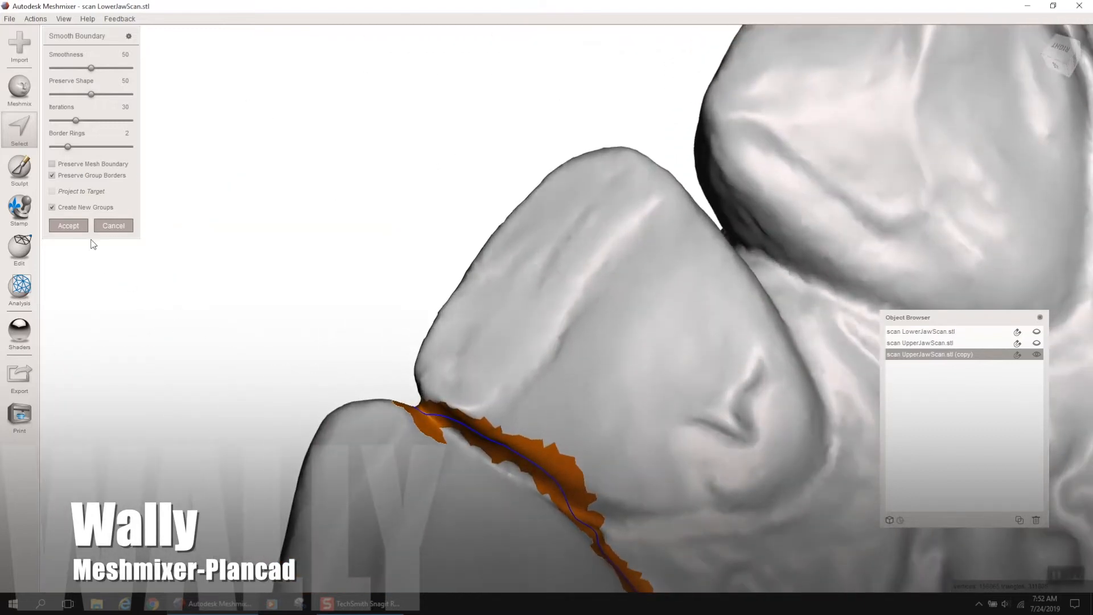
left_click(67, 225)
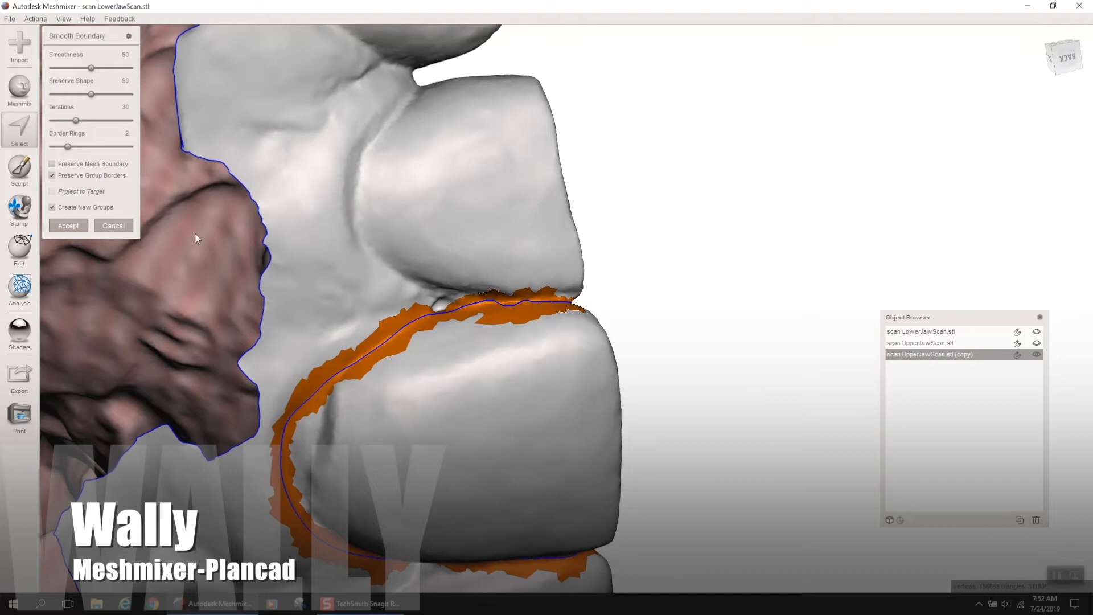
left_click(67, 225)
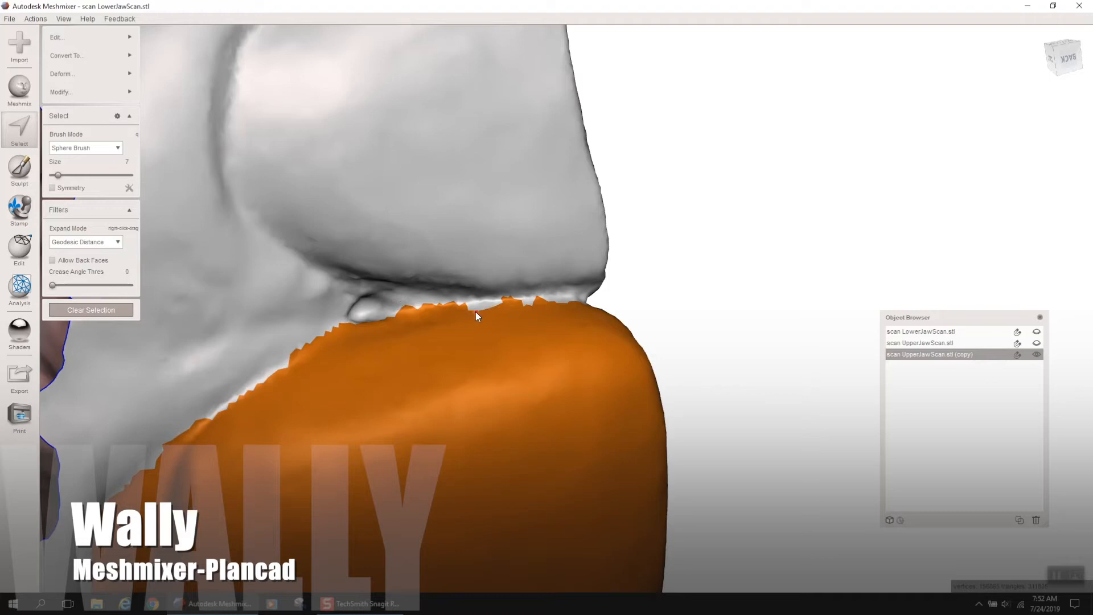
mouse_move(522, 299)
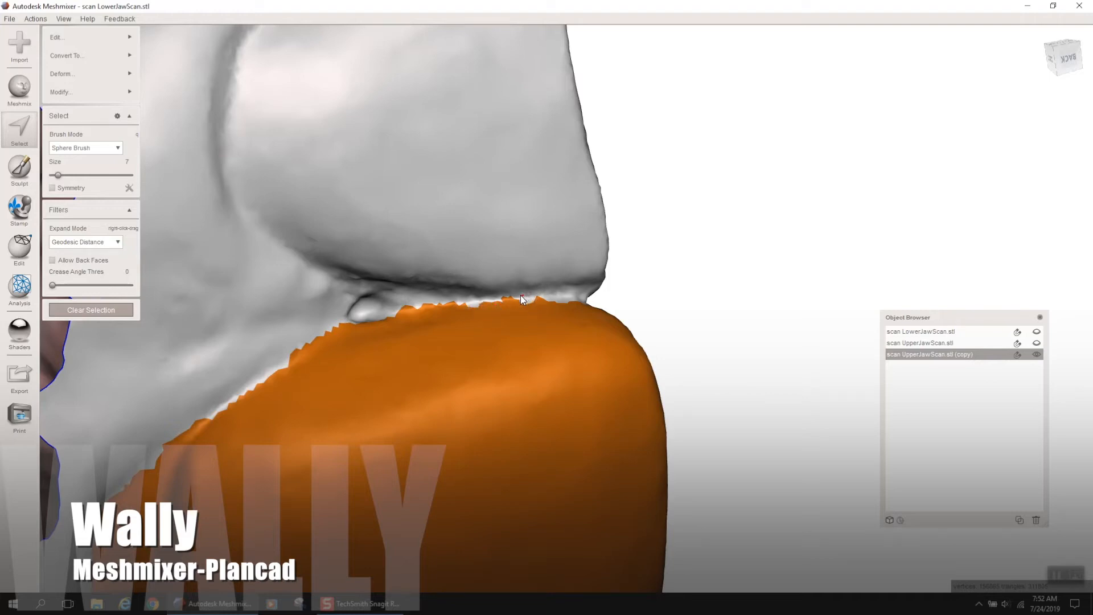
mouse_move(400, 312)
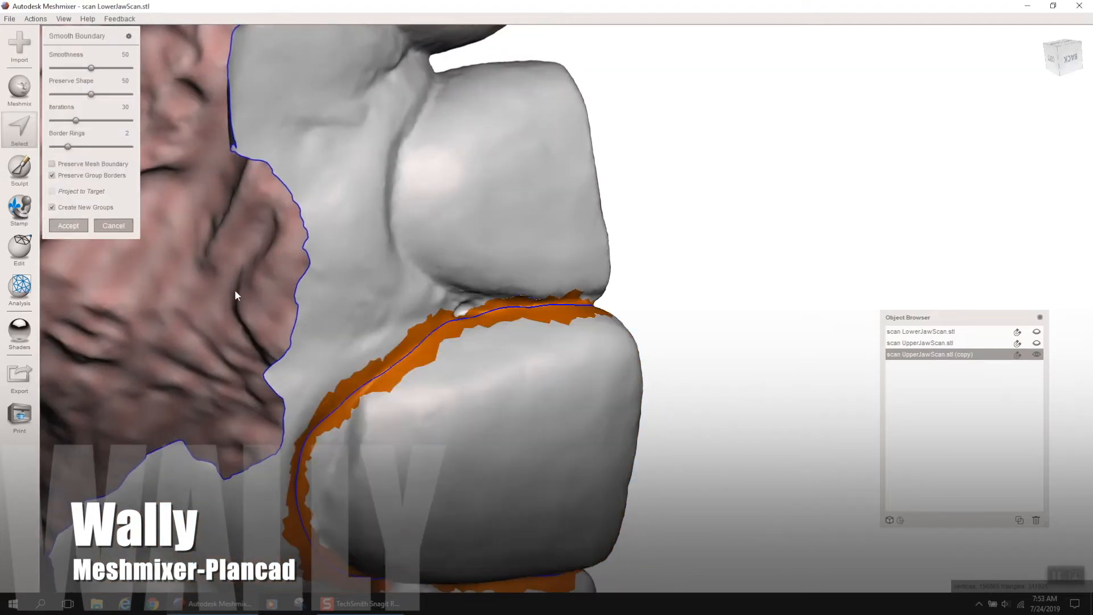
- Accept the final Smooth Boundary pass on the incisor selection
left_click(67, 225)
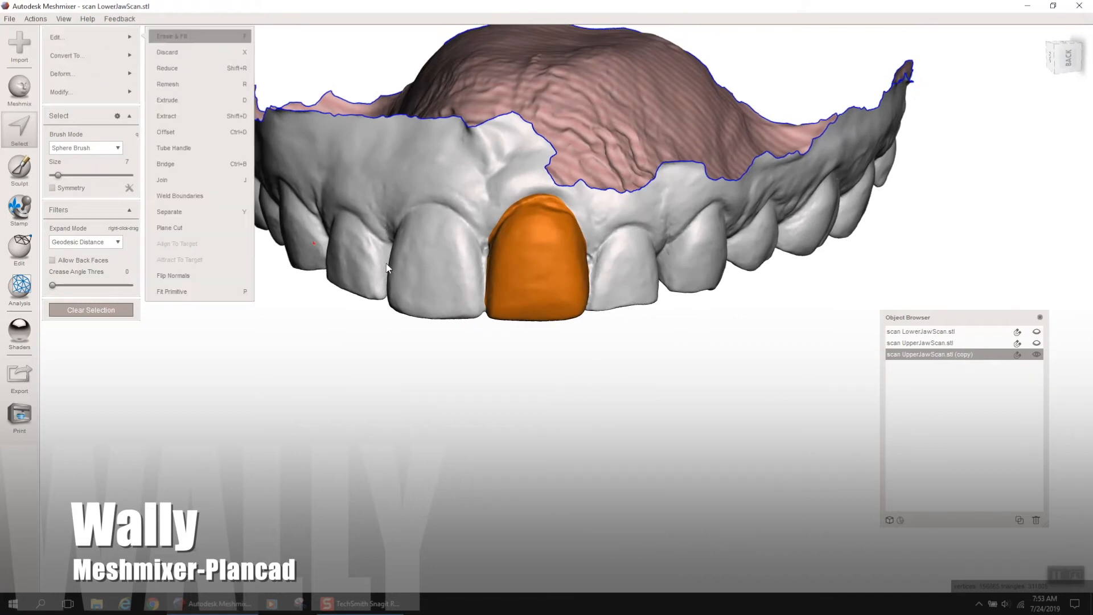
- Erase & Fill the incisor with a Flat Remeshed patch at reduced refinement
left_click(172, 35)
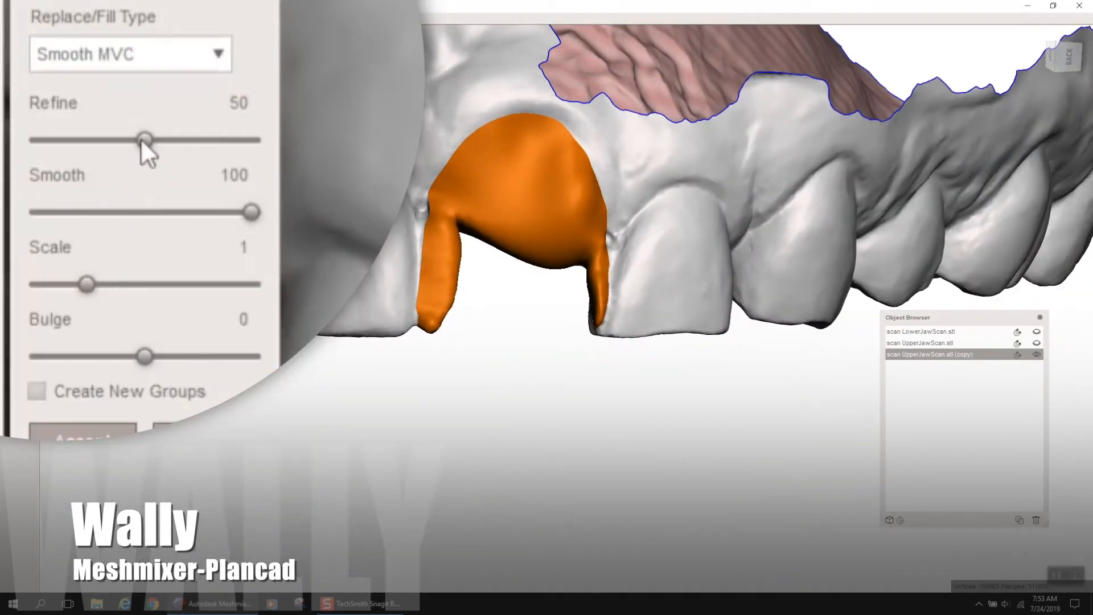
mouse_move(148, 68)
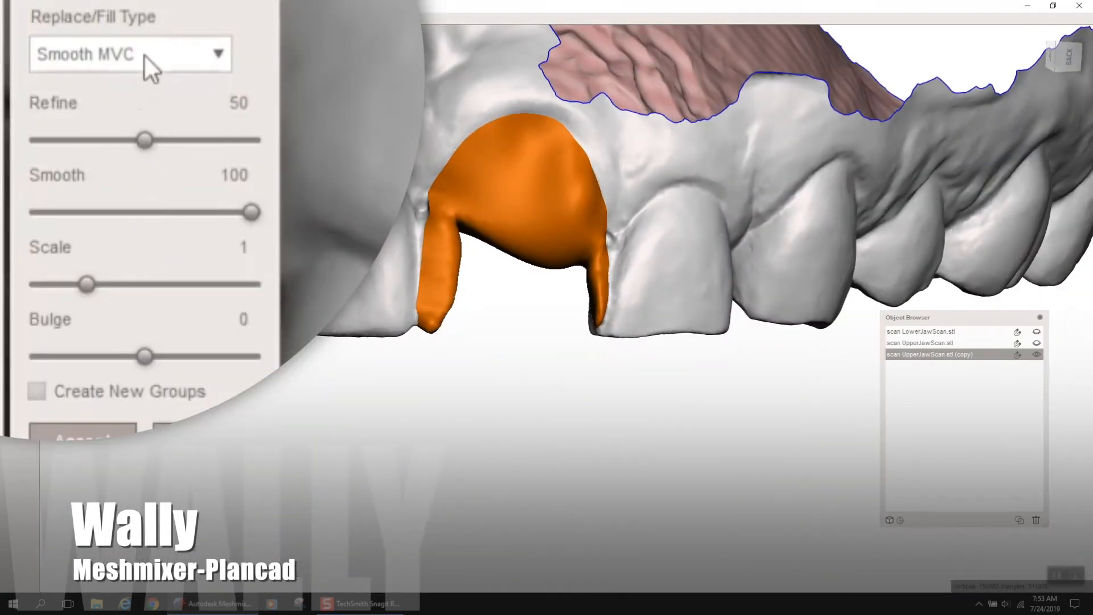
left_click(130, 53)
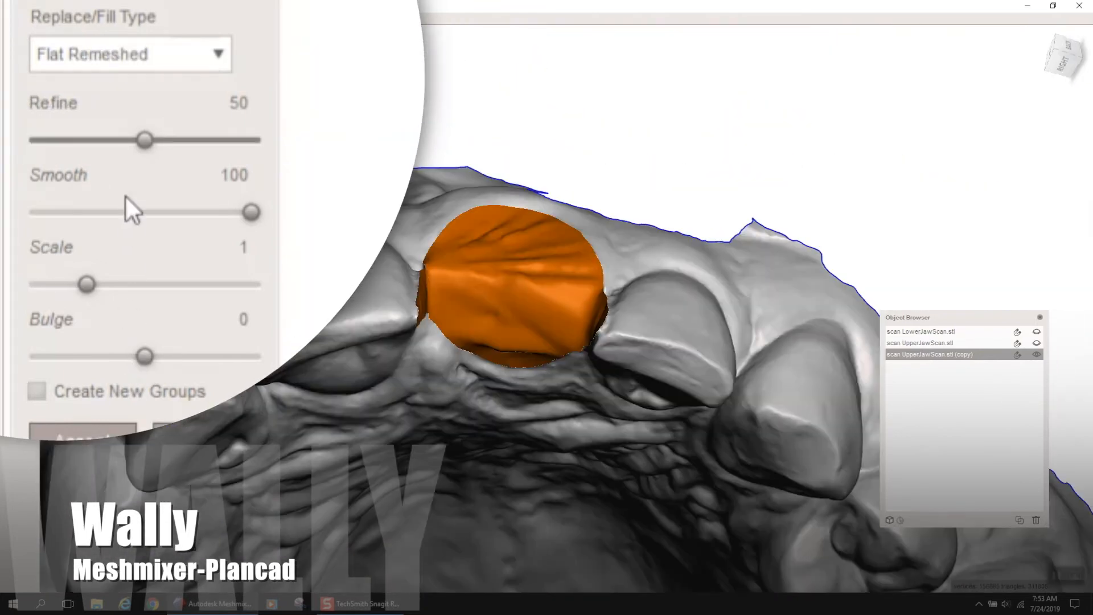
left_click_drag(144, 139, 132, 139)
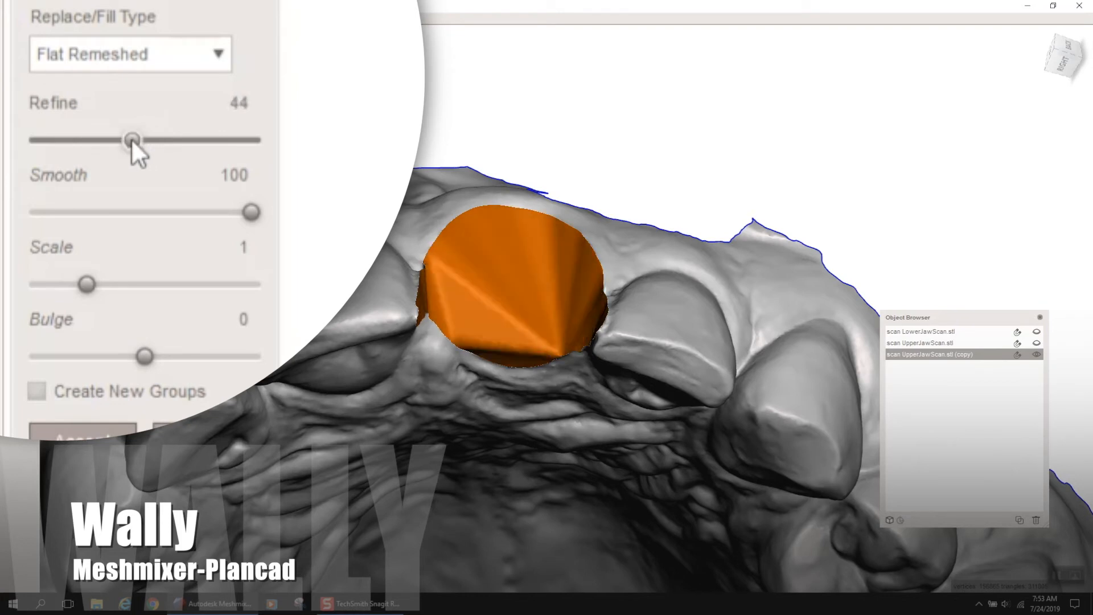
left_click_drag(132, 139, 117, 138)
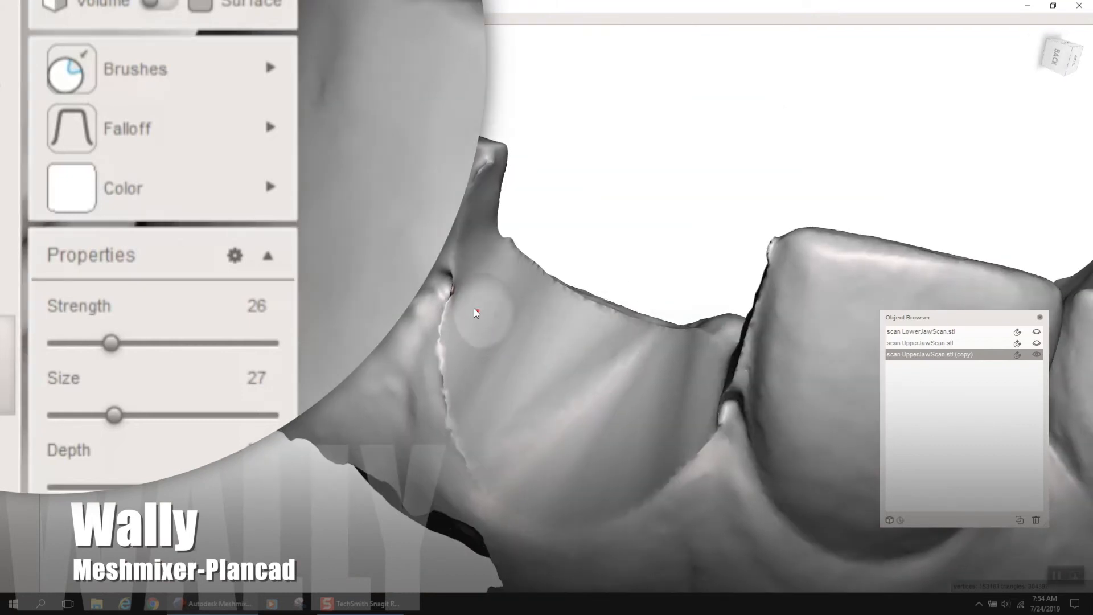
mouse_move(648, 502)
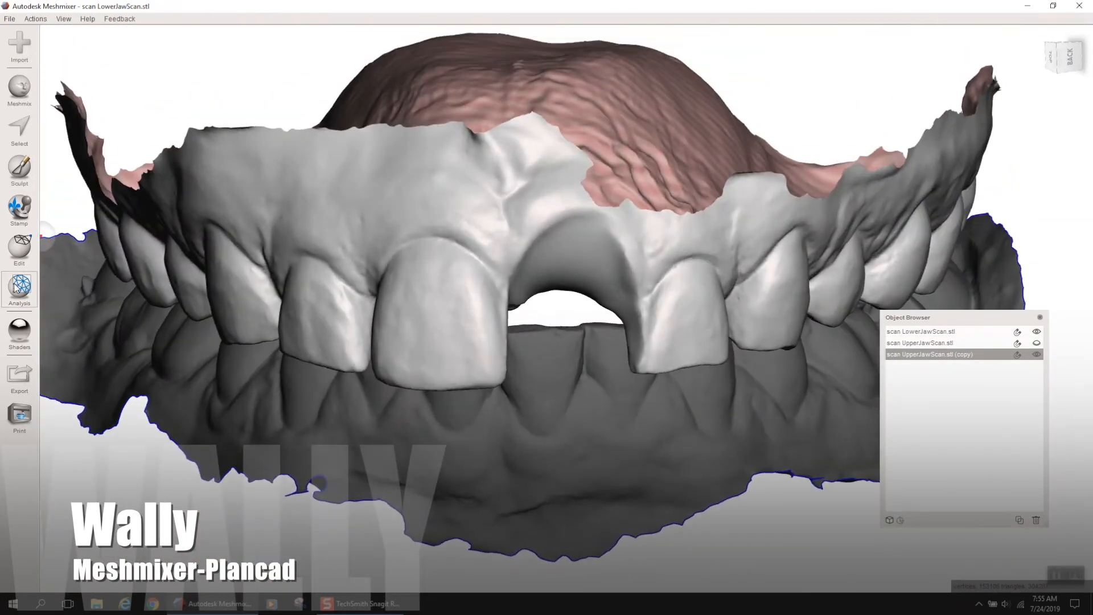
- Sculpt the tissue over the missing-tooth gap until it is smooth
left_click(19, 167)
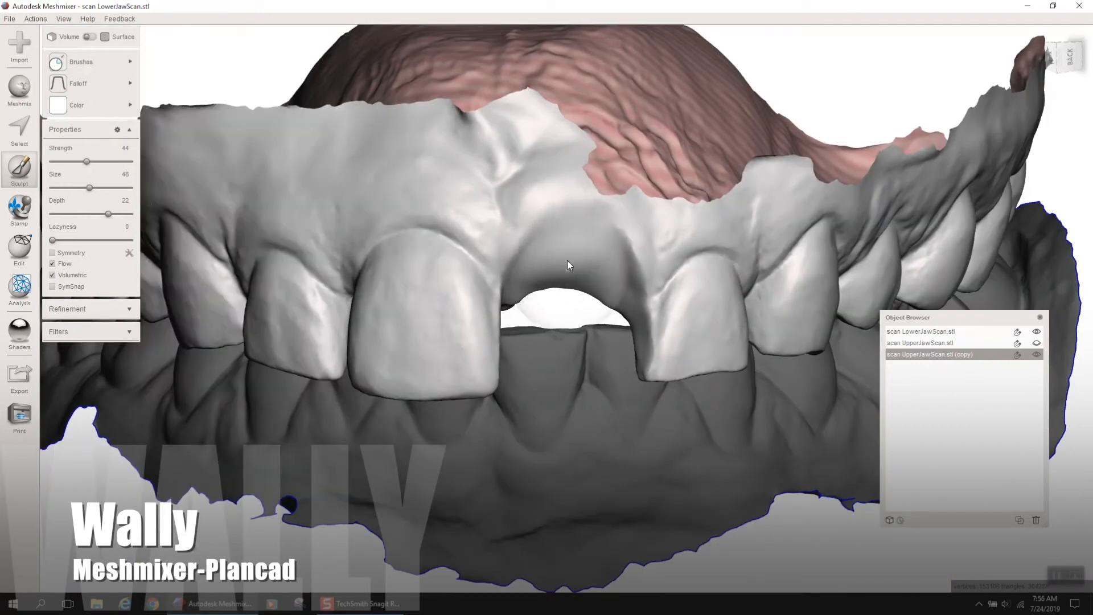
left_click(80, 61)
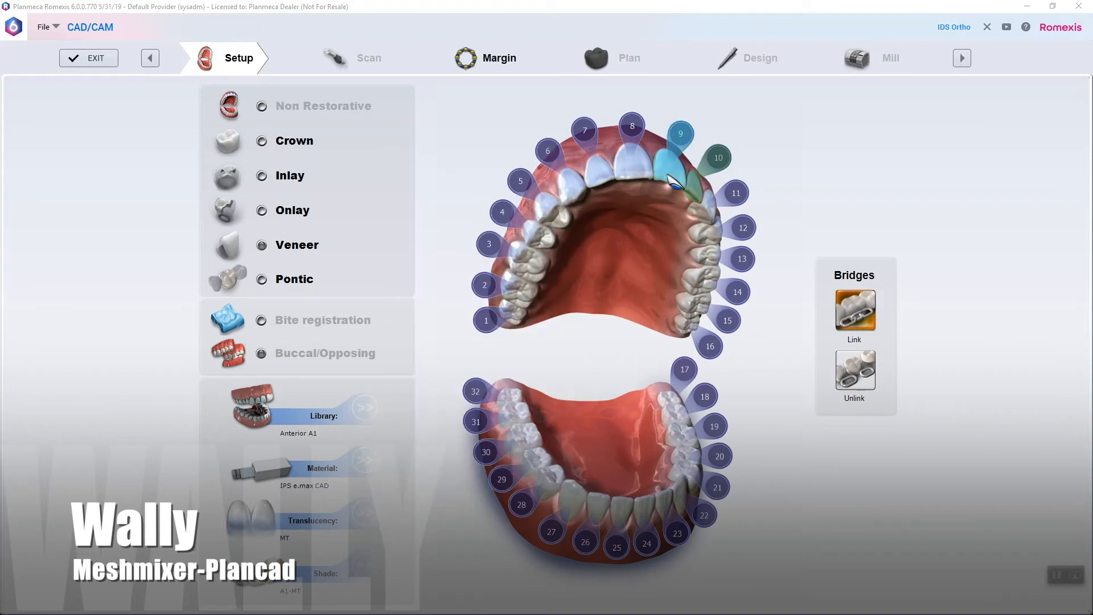
- Trace and adjust the margin lines on teeth 9 and 10, then proceed to Plan
left_click(498, 58)
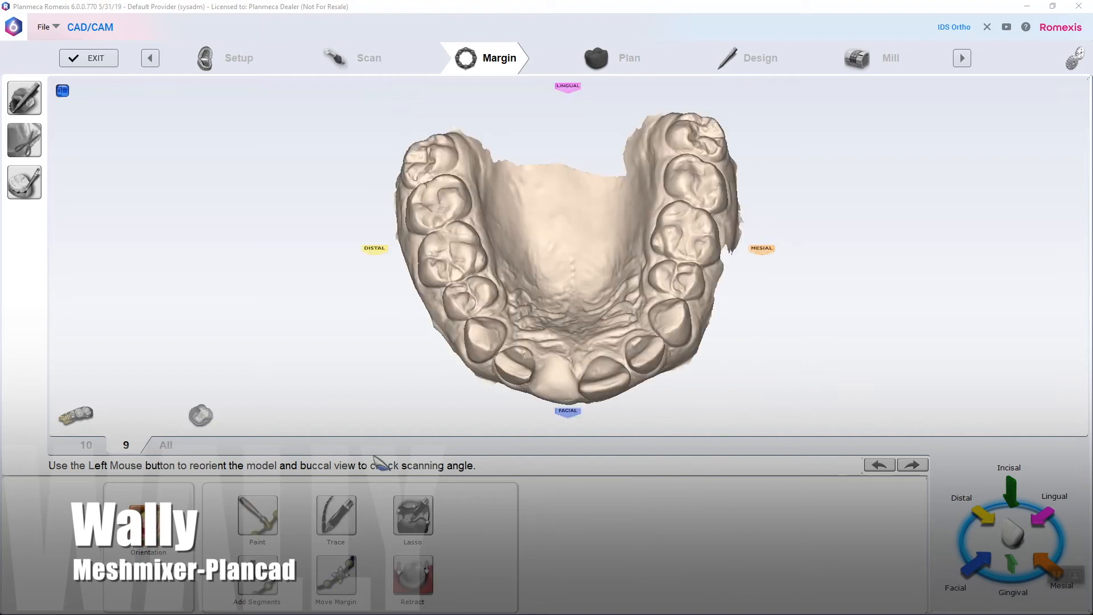
left_click(335, 520)
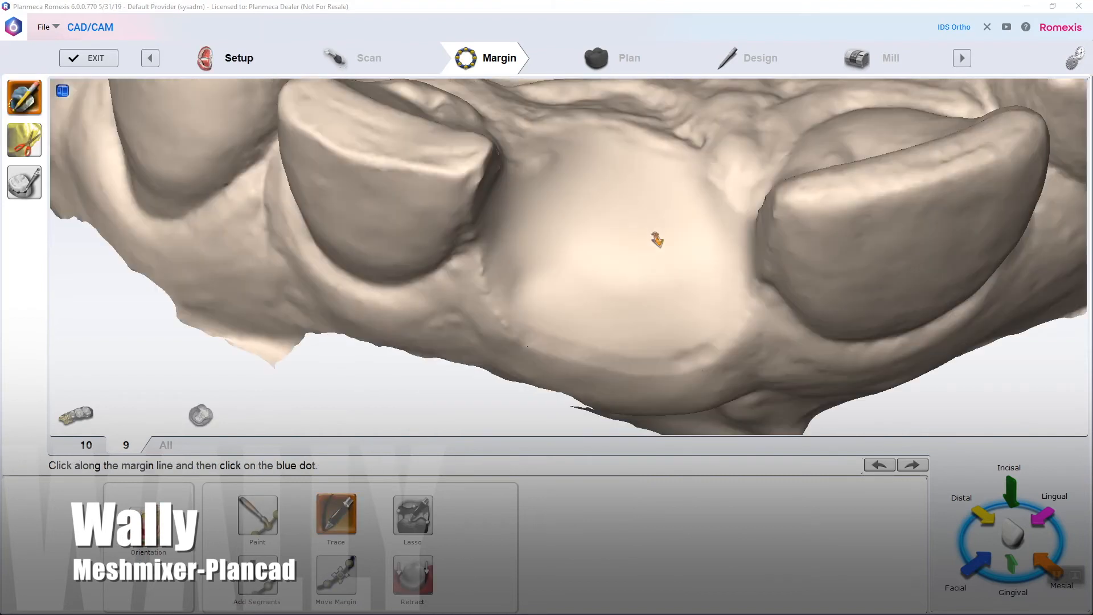
left_click(695, 179)
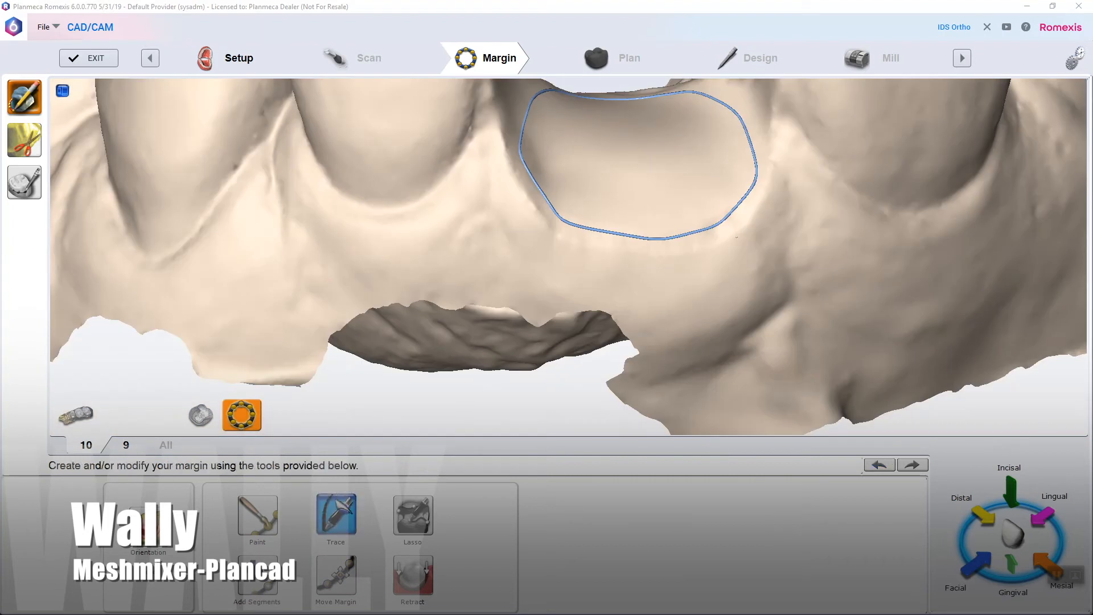
left_click(335, 516)
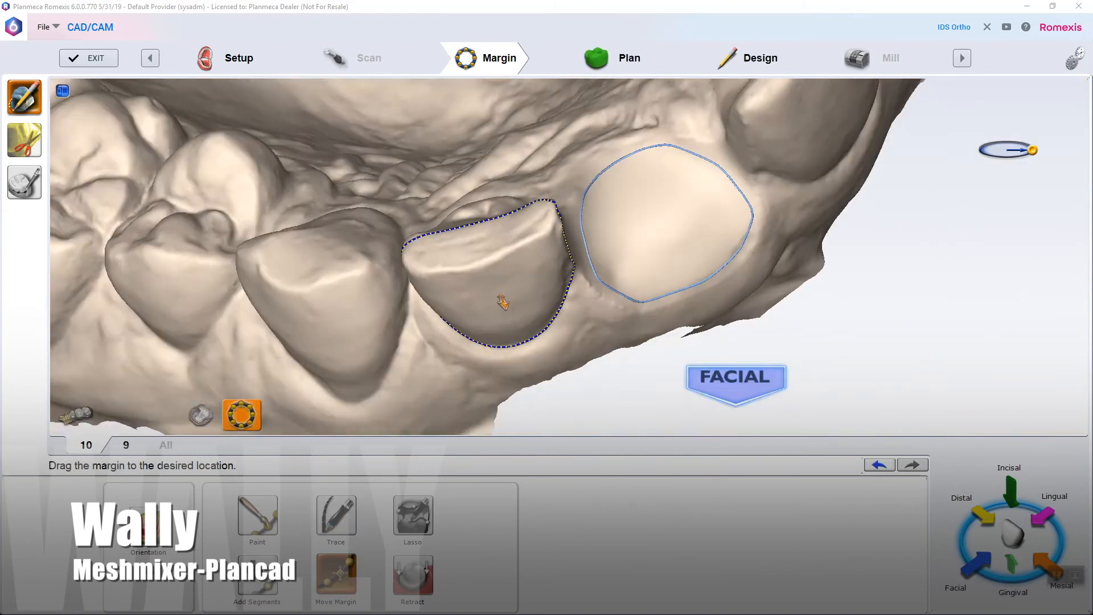
left_click(626, 58)
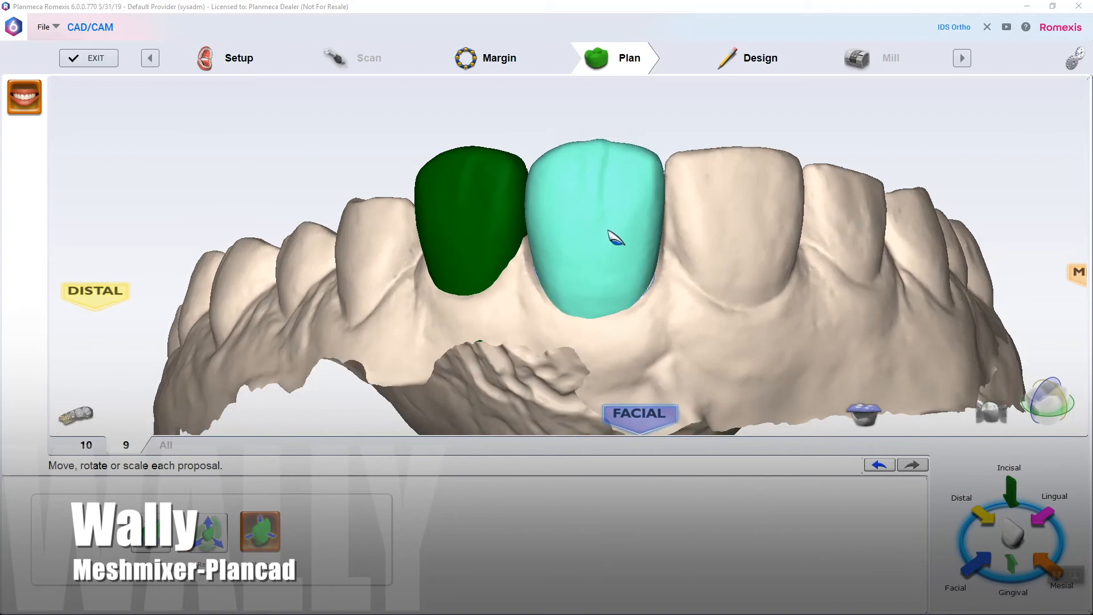
- Accept the generated proposals for teeth 9 and 10 and move into Design
left_click(759, 58)
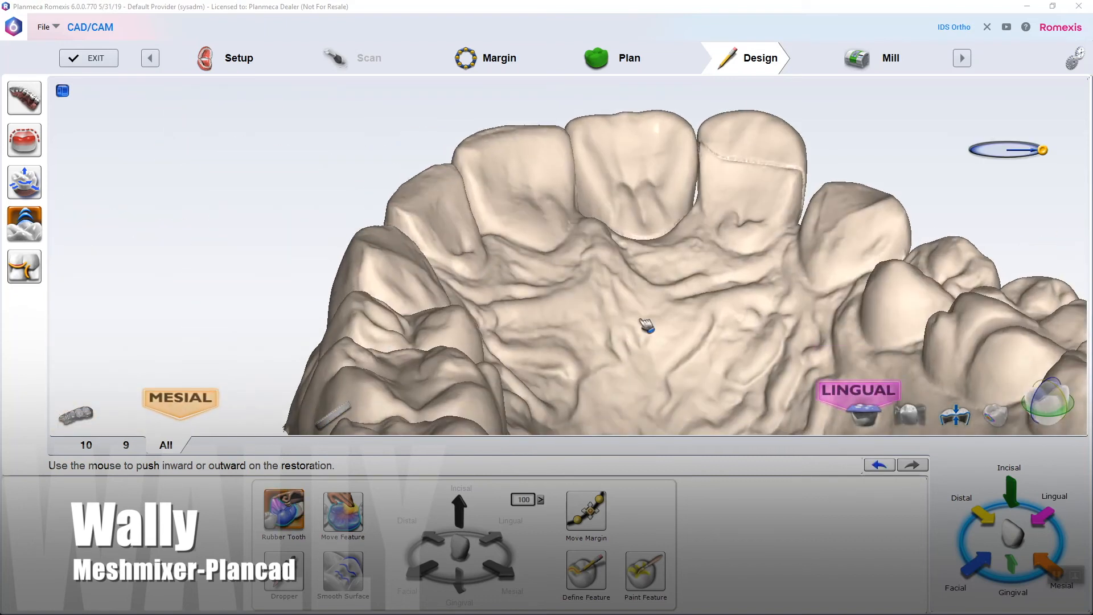
- Show the opposing lower jaw in occlusion and choose the add-thickness tool
left_click(343, 570)
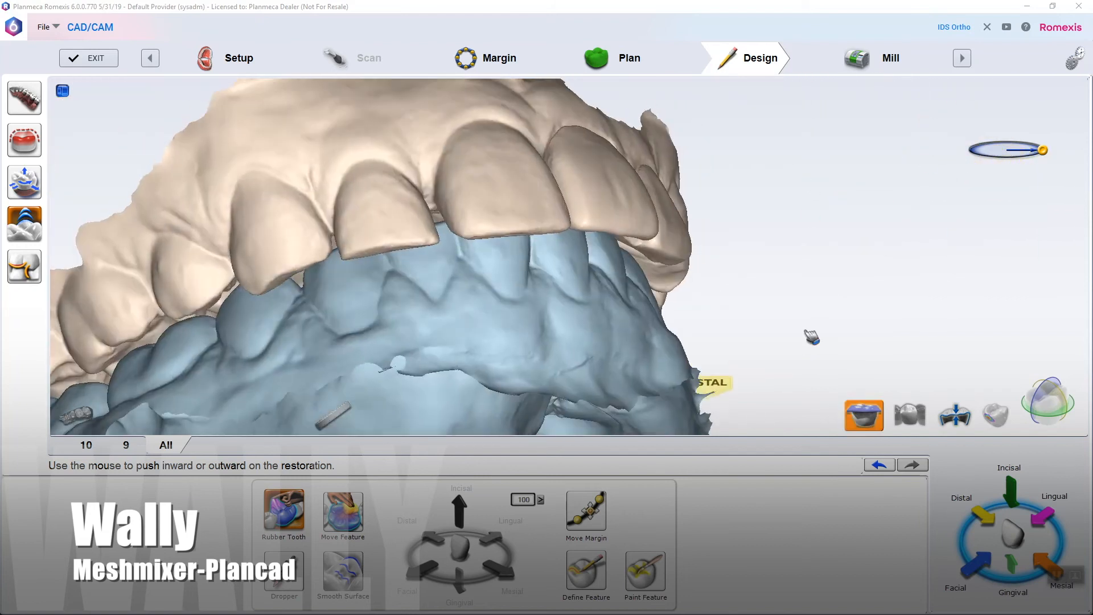
left_click(995, 415)
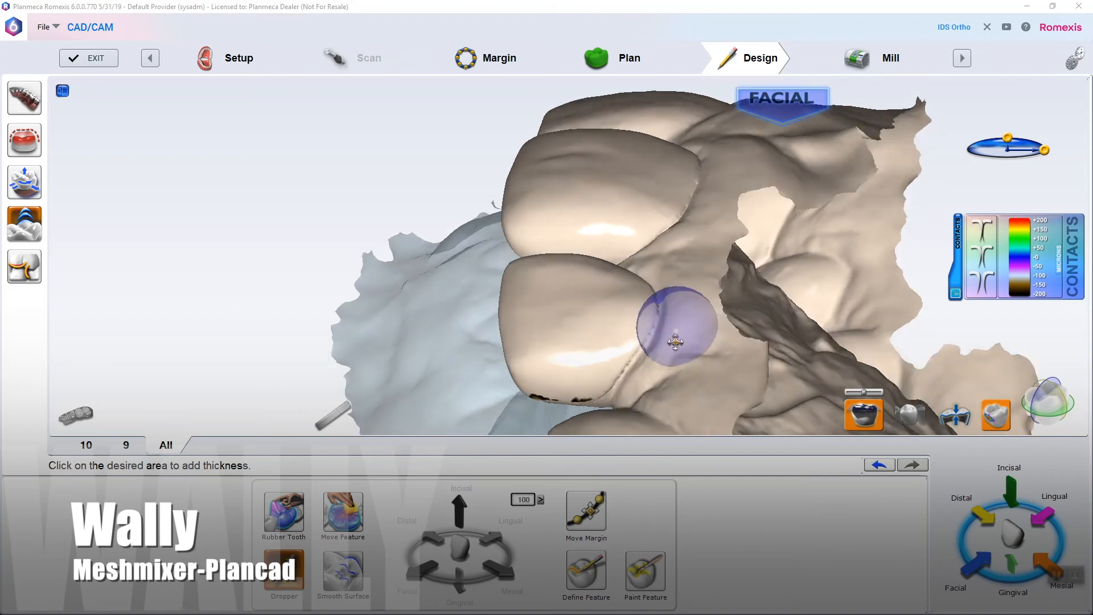
- Add thickness to the restoration, isolate it and smooth the thin bonding wing
left_click(954, 414)
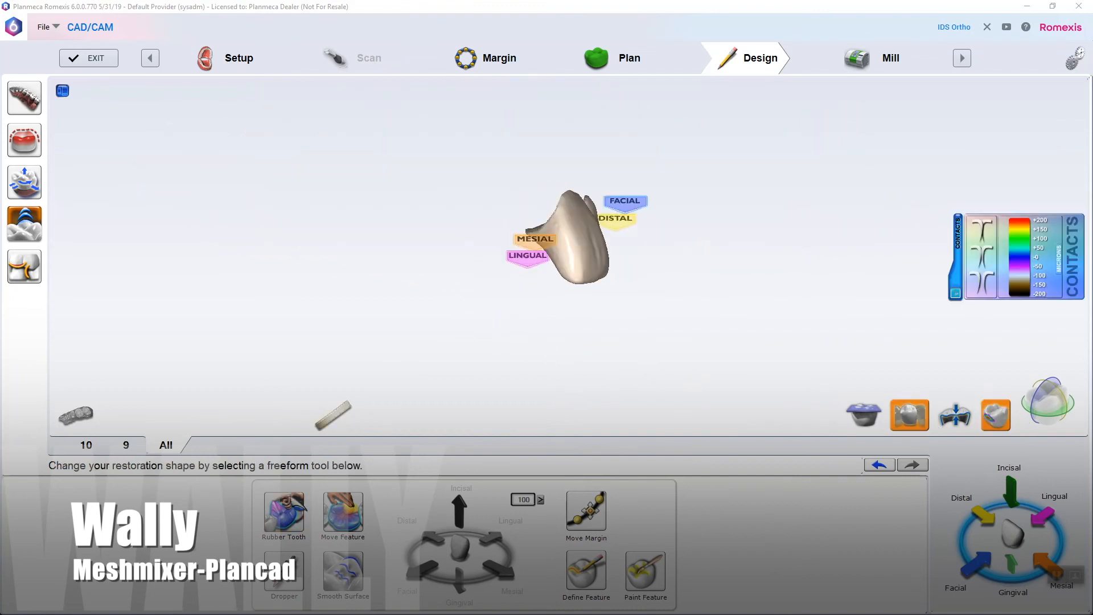
left_click(343, 572)
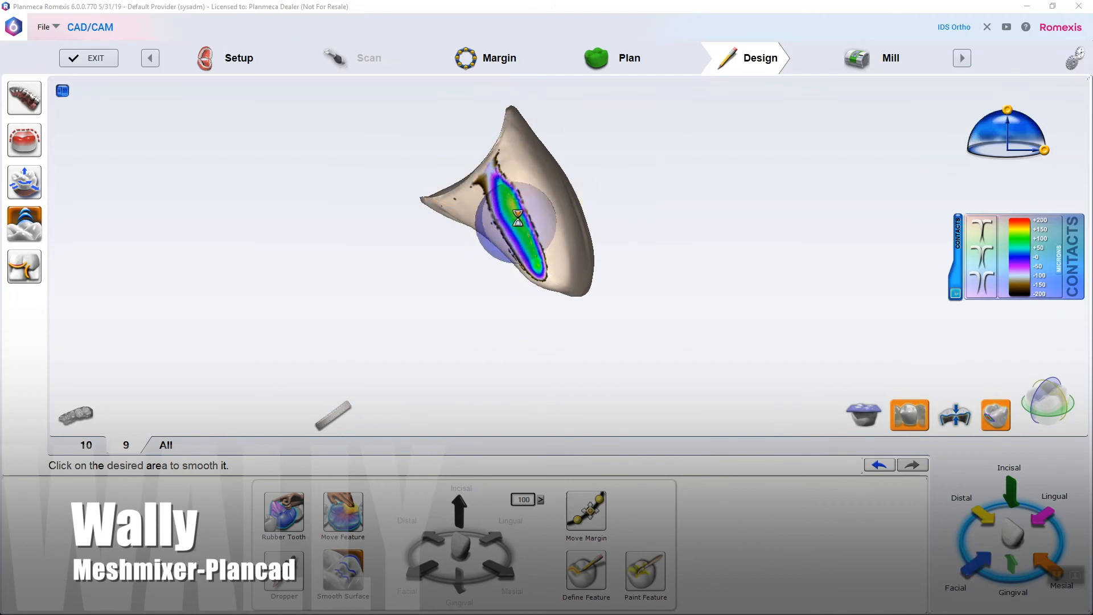
left_click(499, 58)
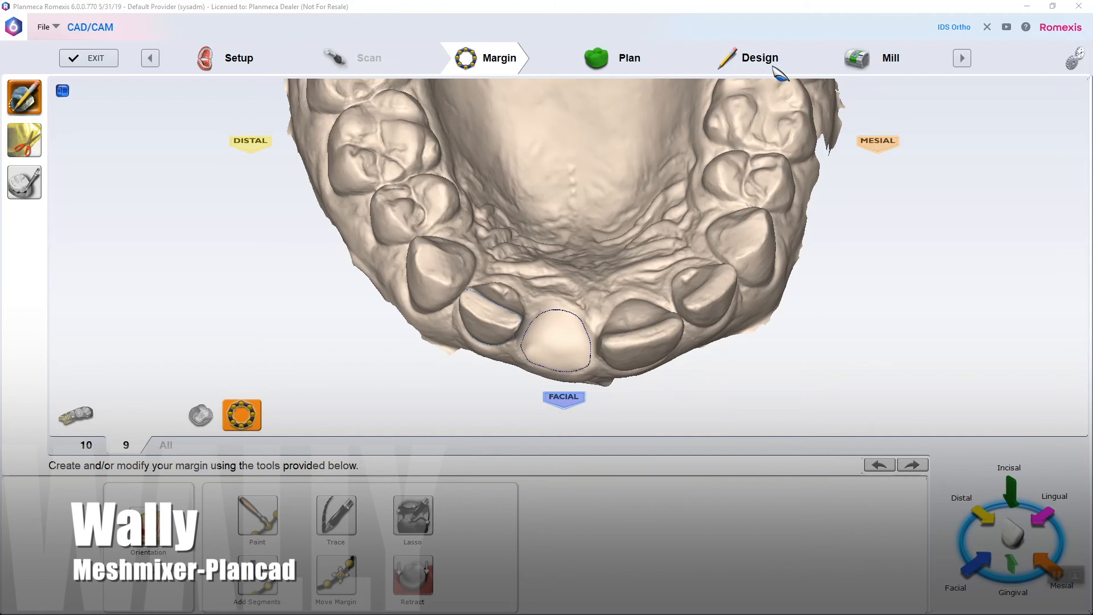
- Run the bridge milling simulation (27:20 total time) and exit the finished case
left_click(891, 58)
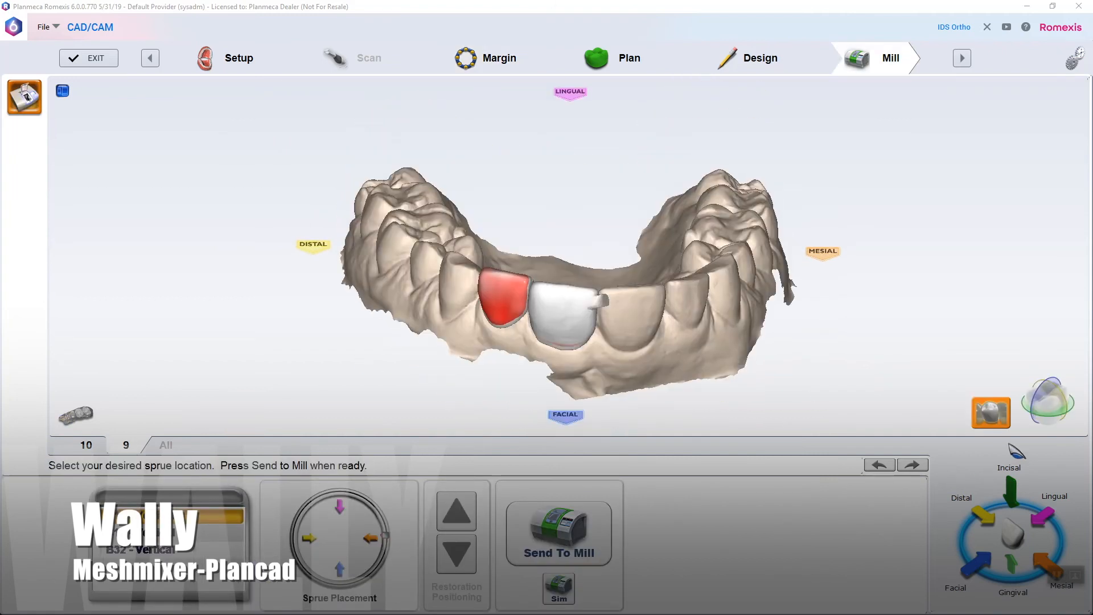
left_click(558, 587)
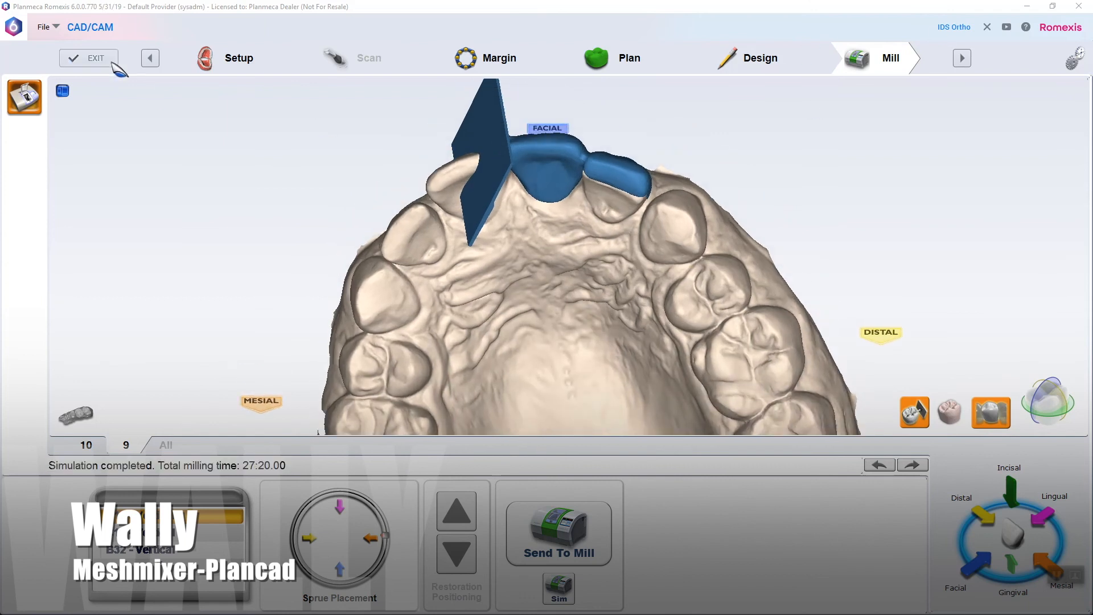
left_click(95, 58)
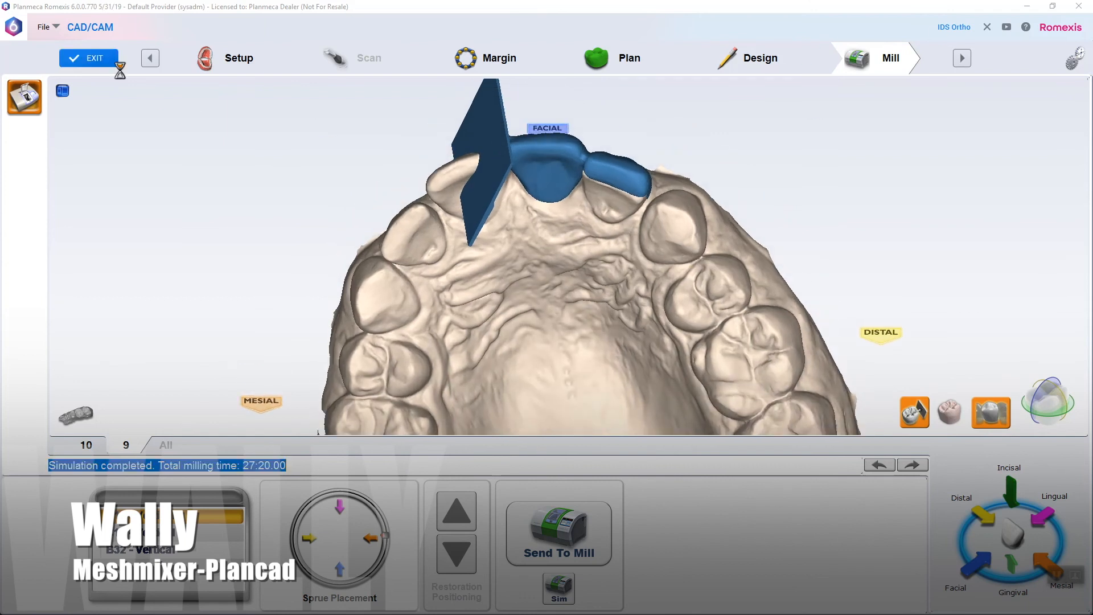